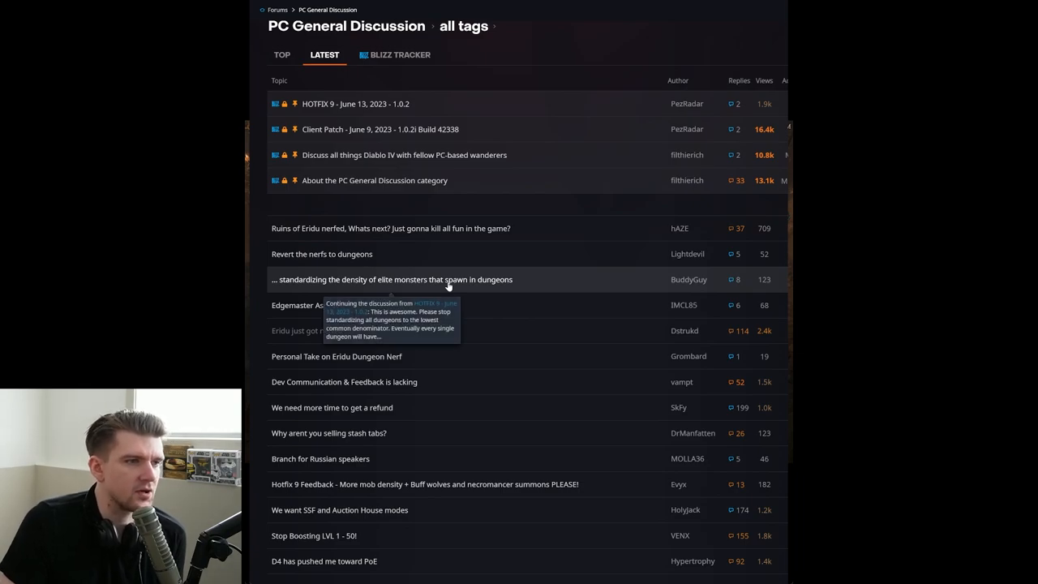
- Open the pinned 'HOTFIX 9 - June 13, 2023 - 1.0.2' topic in PC General Discussion
click(352, 103)
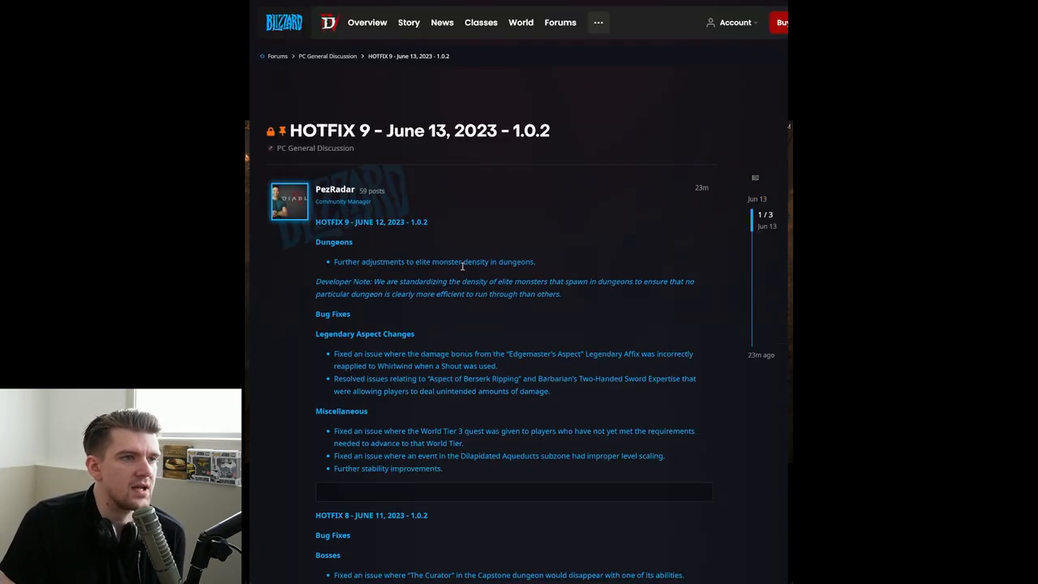
scroll(down, 3)
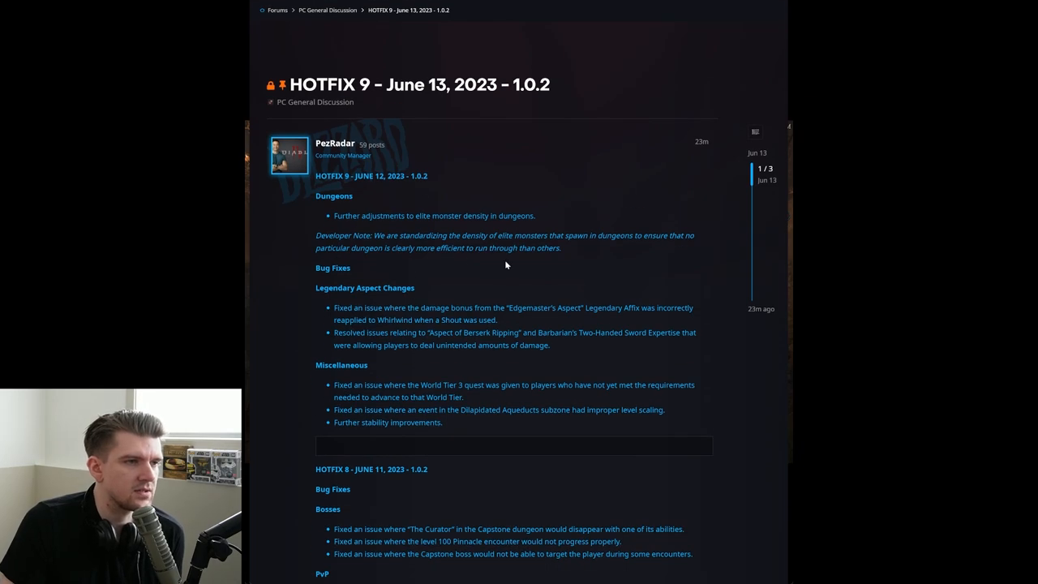
scroll(down, 3)
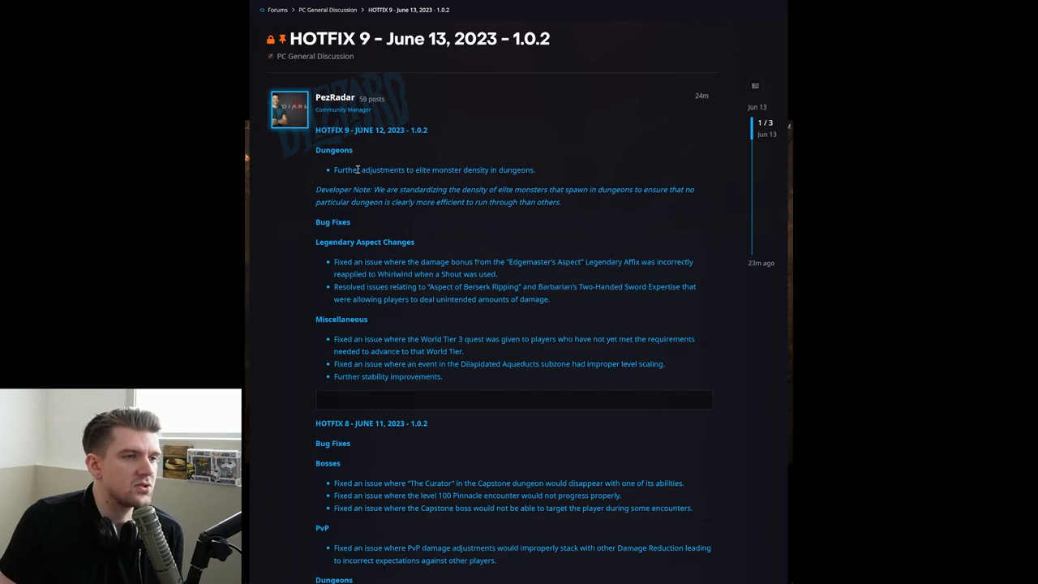
mouse_move(399, 202)
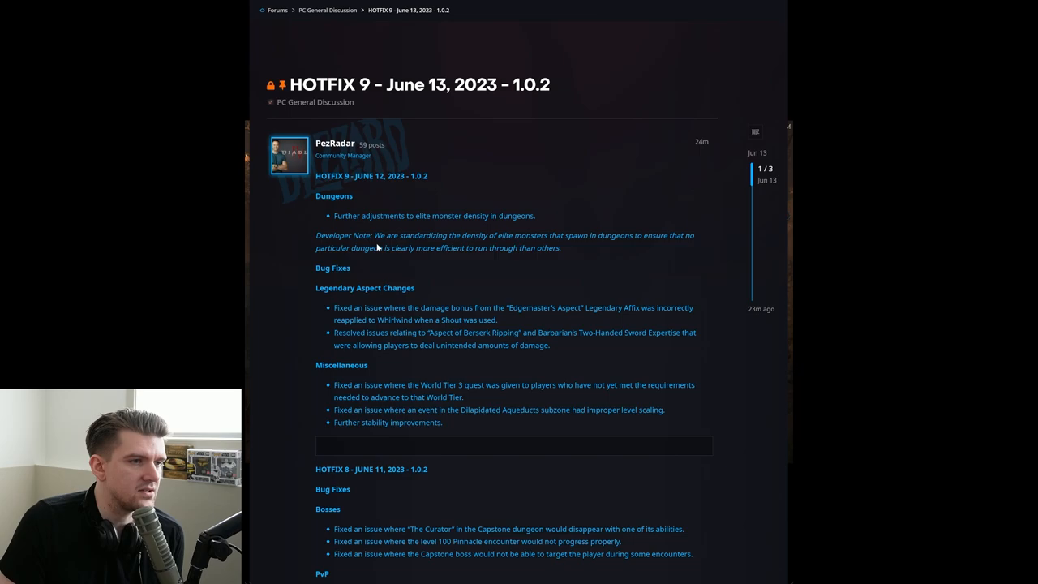
mouse_move(471, 320)
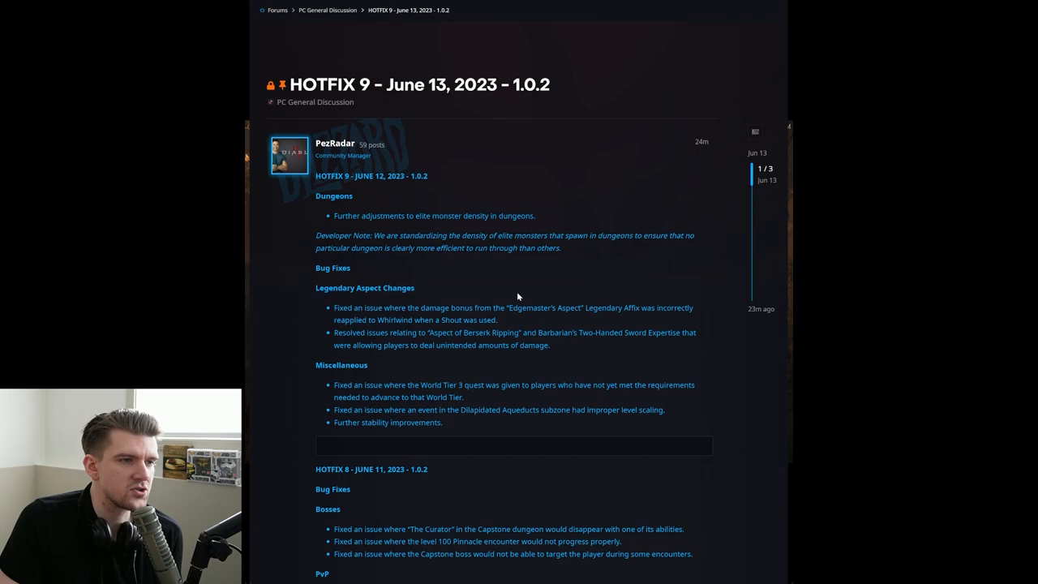
mouse_move(478, 299)
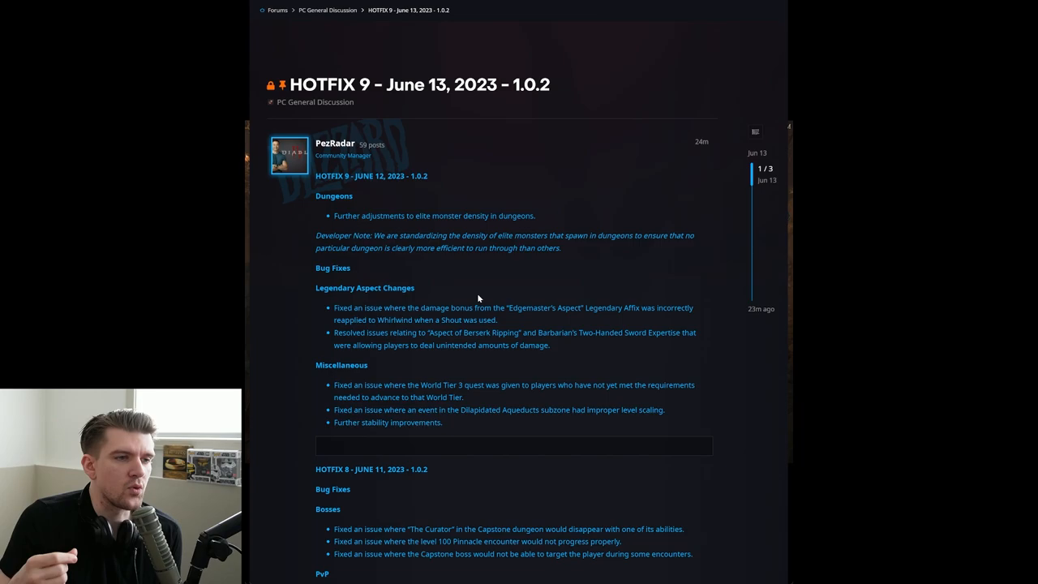
mouse_move(397, 253)
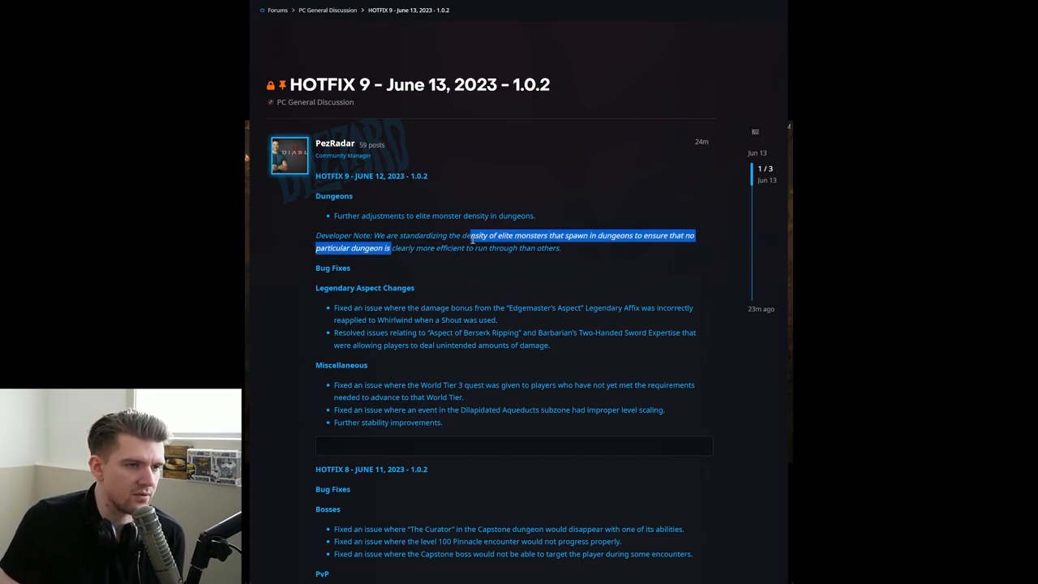
click(495, 252)
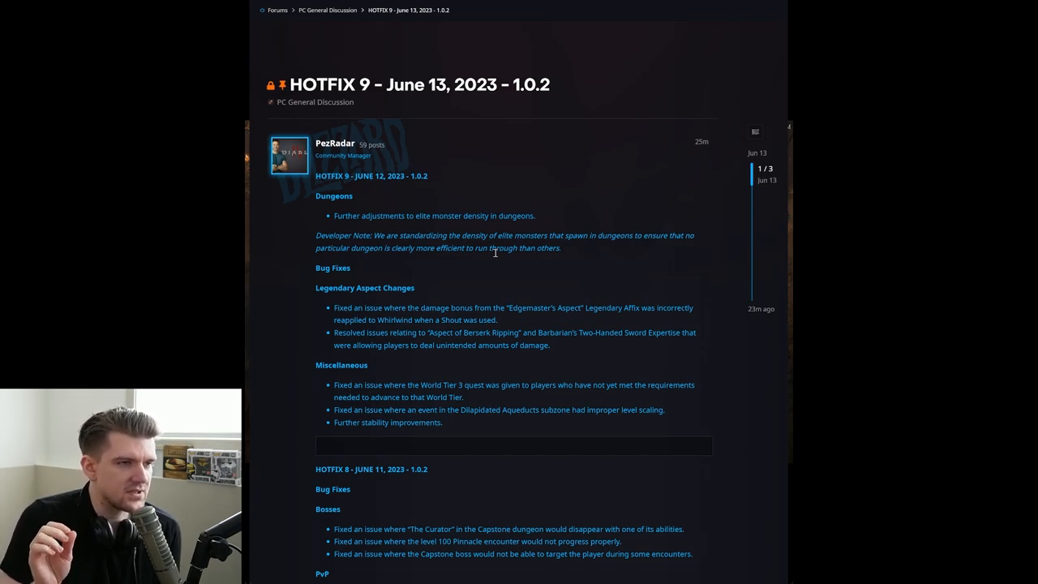
mouse_move(405, 260)
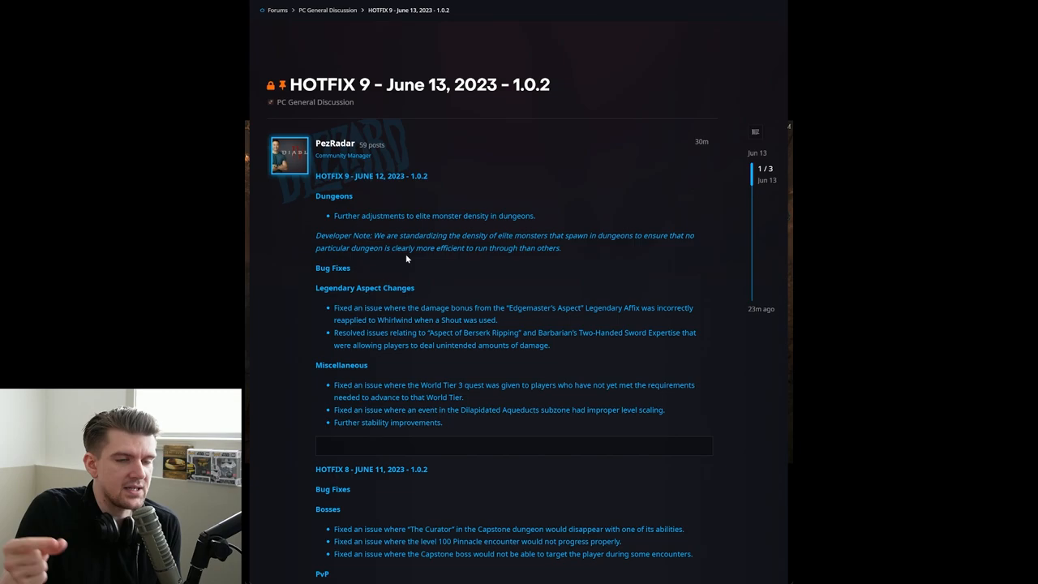
mouse_move(491, 284)
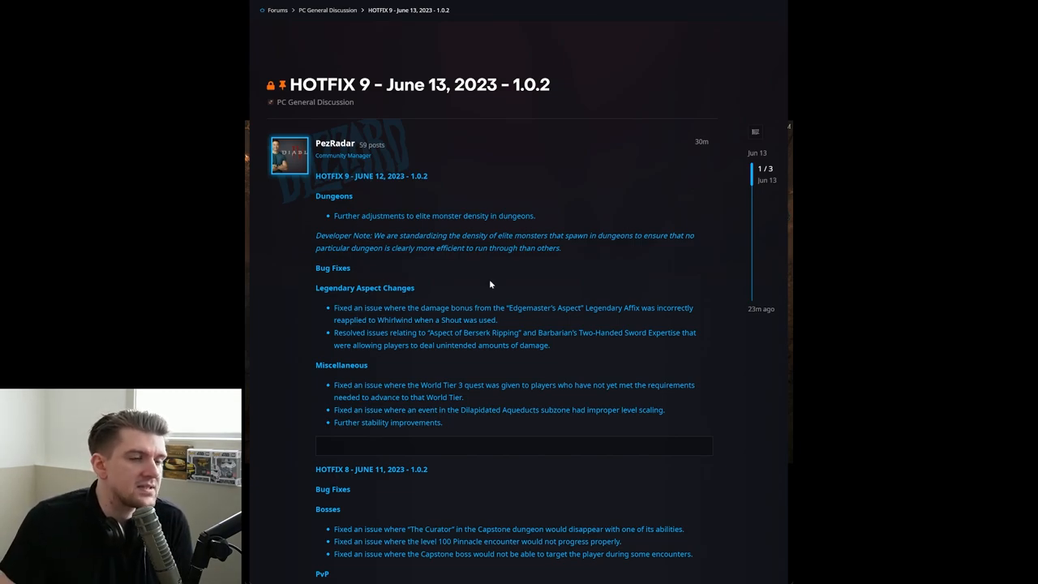
scroll(down, 3)
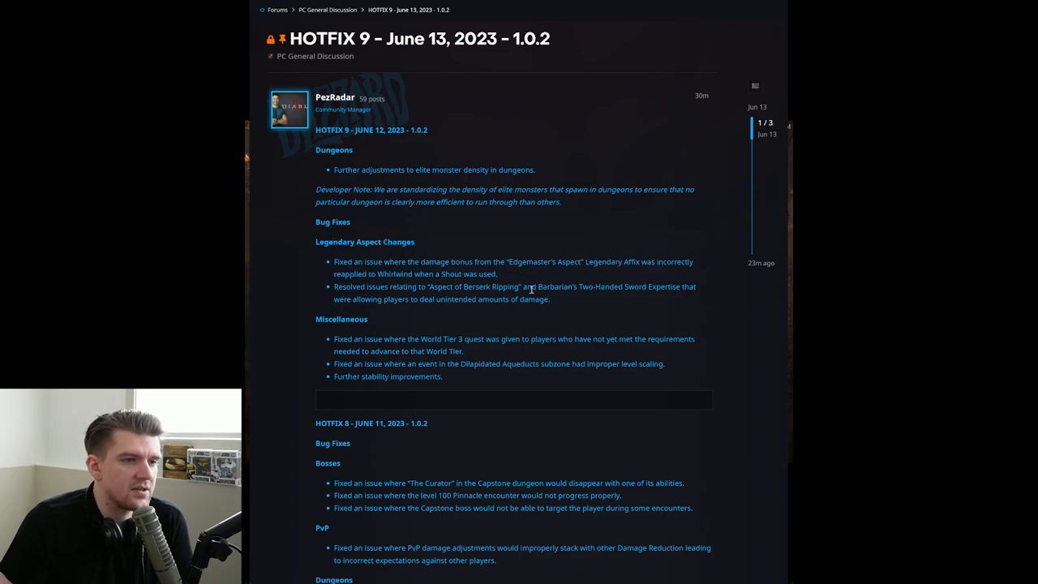
mouse_move(370, 290)
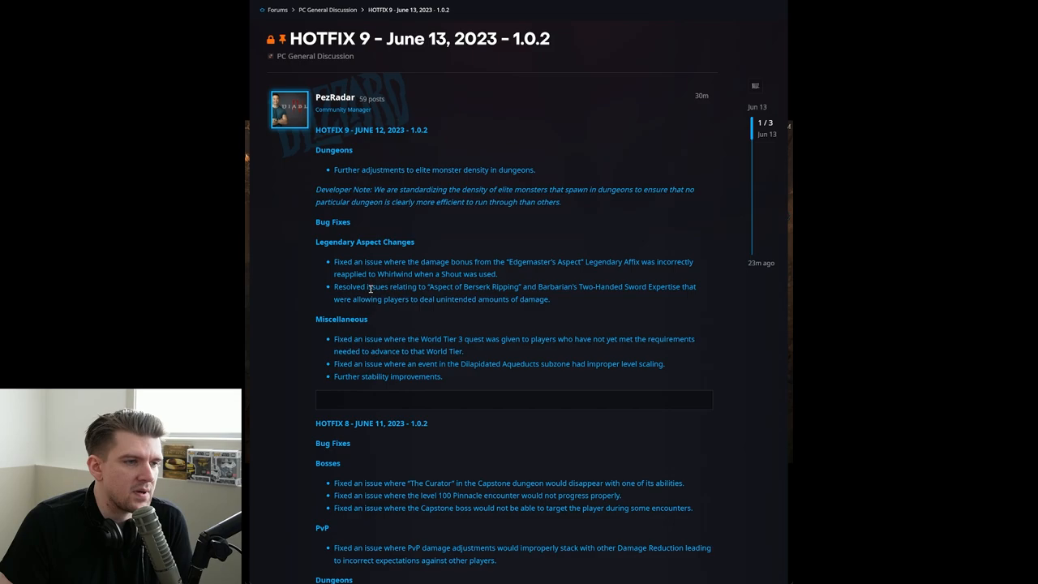
mouse_move(345, 288)
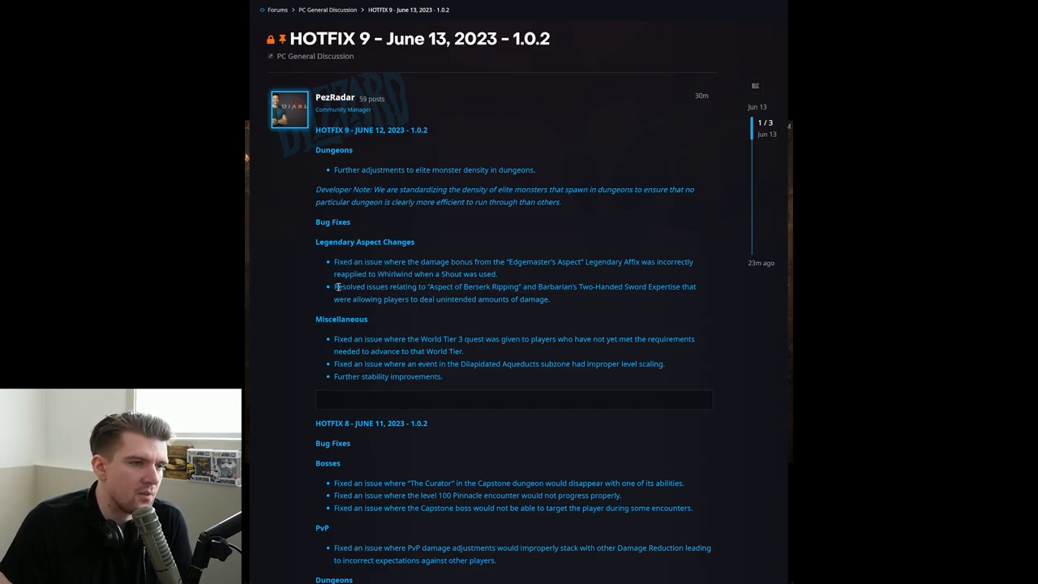
mouse_move(391, 292)
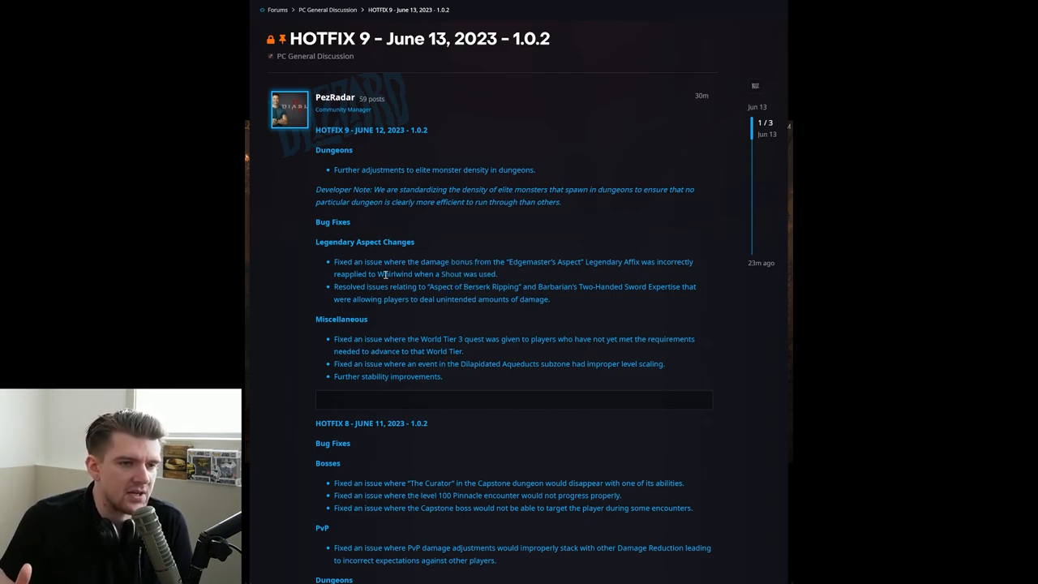
mouse_move(493, 297)
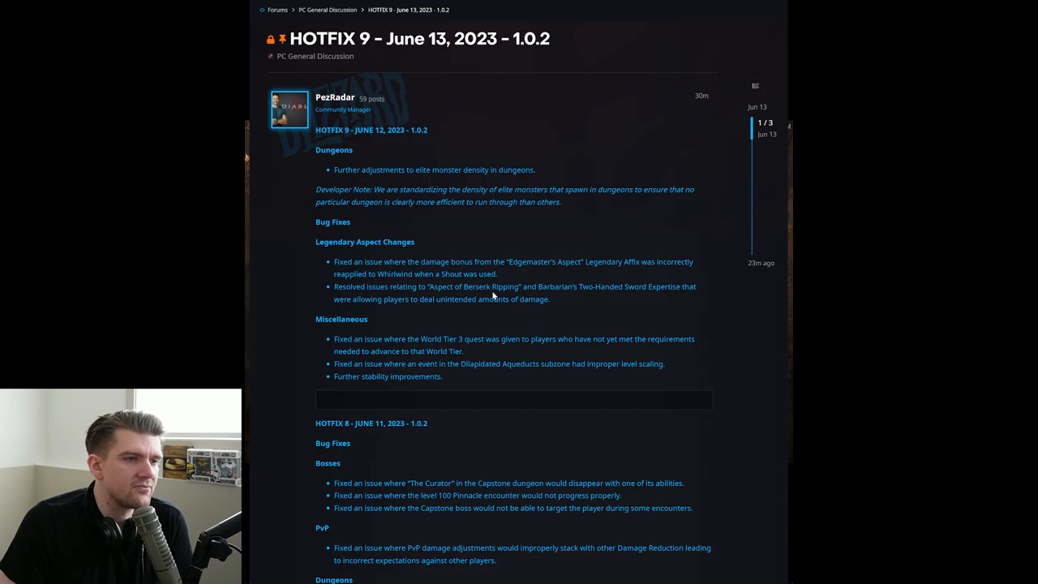